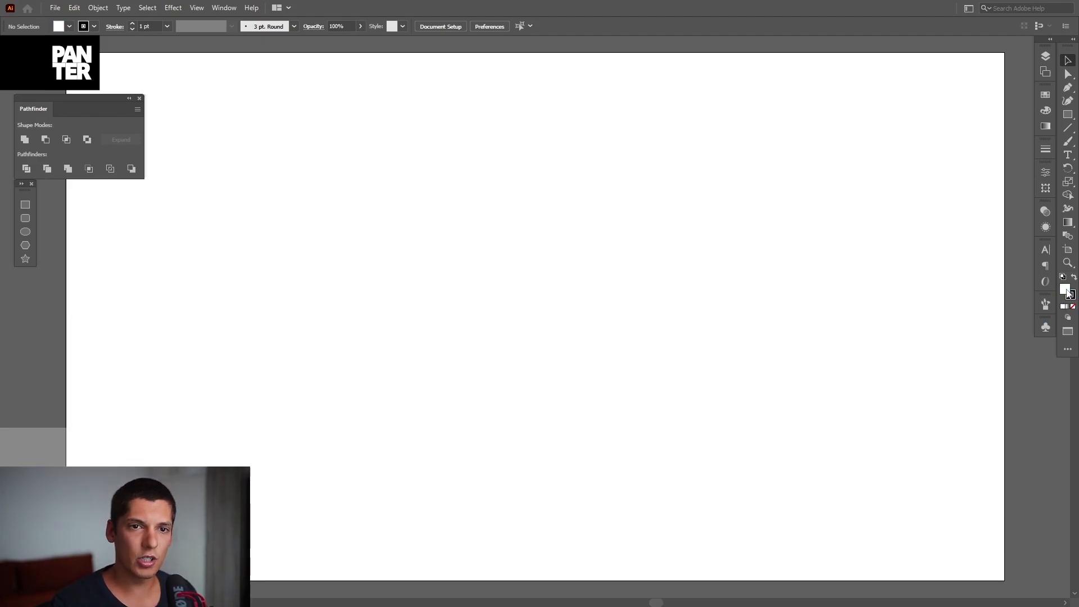
pyautogui.moveTo(1064, 290)
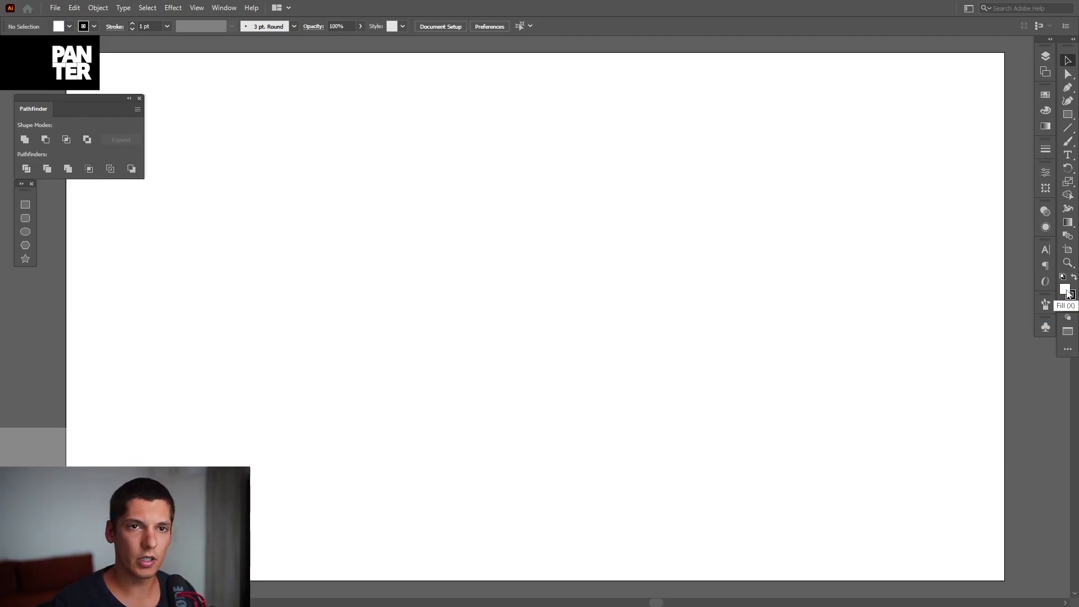
# Set fill to black with no stroke and draw a thin vertical rectangle near the top centre
pyautogui.click(1063, 289)
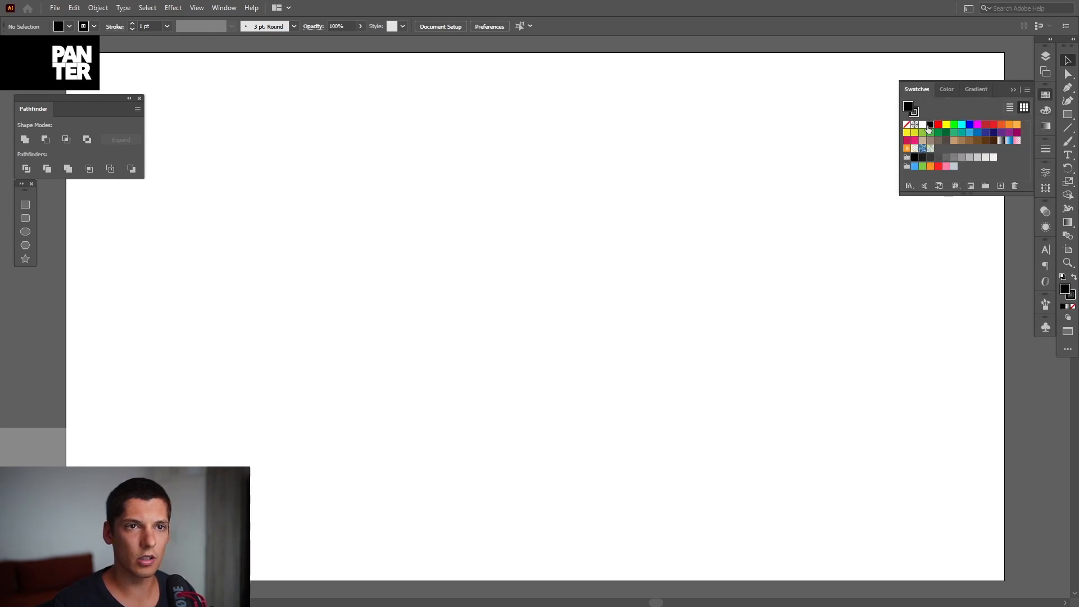
pyautogui.click(950, 89)
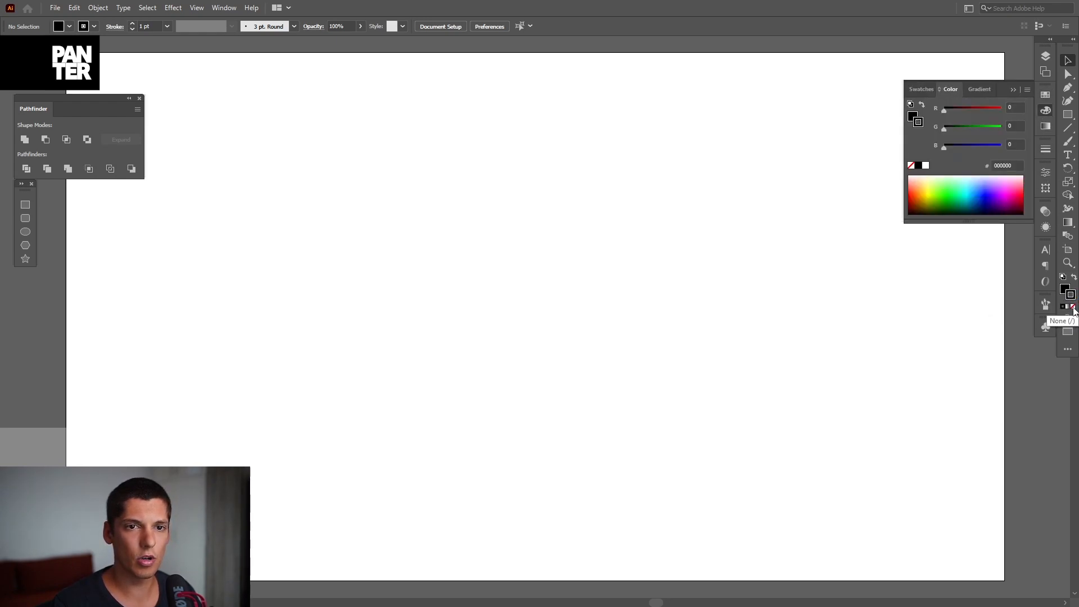
pyautogui.click(1072, 308)
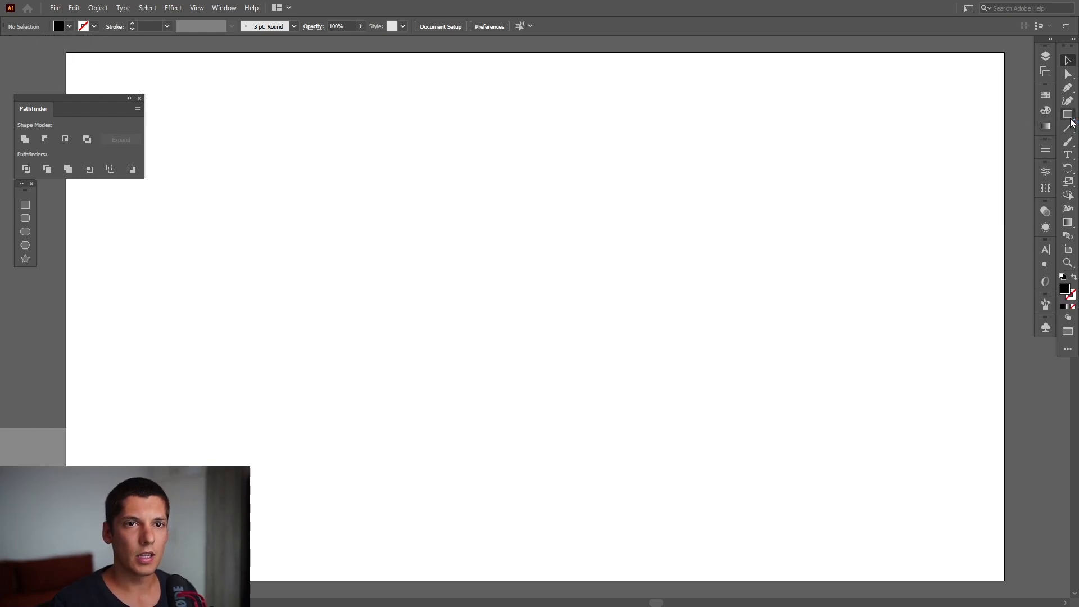
pyautogui.press('alt')
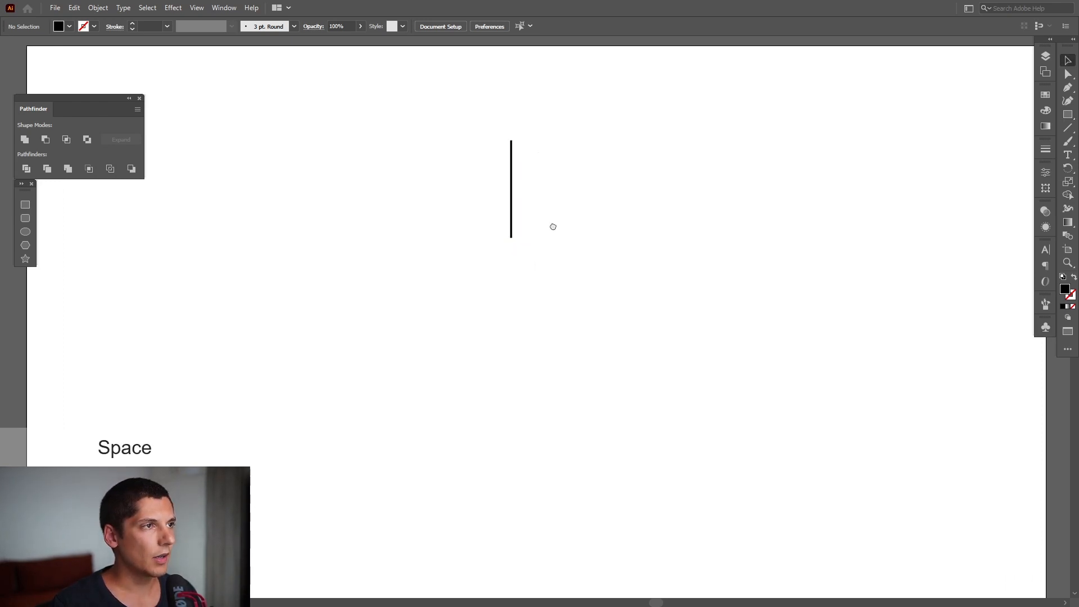
# Select the thin black bar and bring up Effect > Distort & Transform > Transform
pyautogui.click(511, 189)
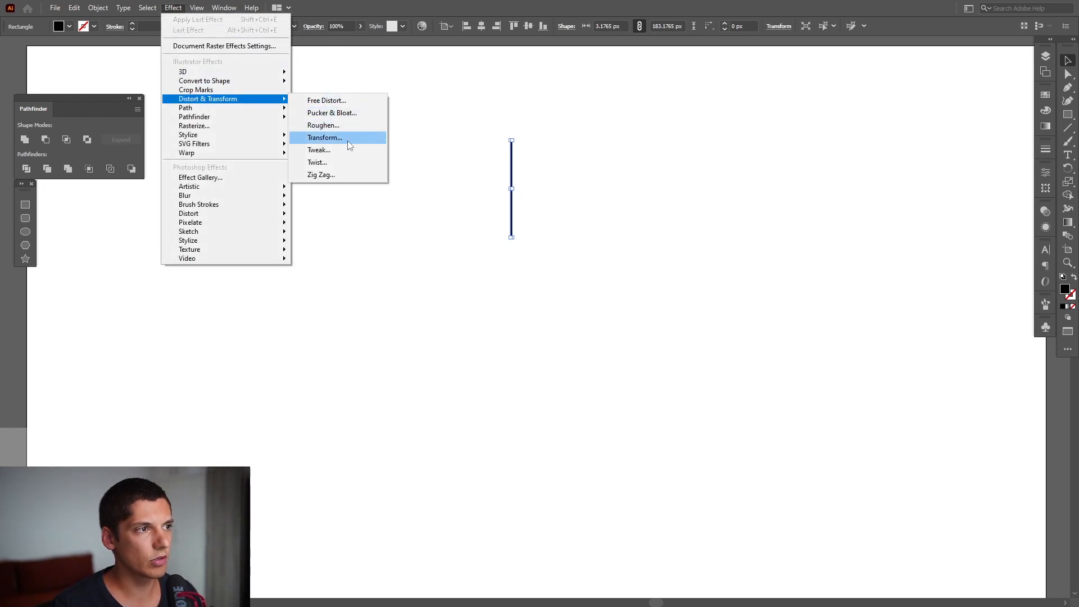
pyautogui.click(323, 137)
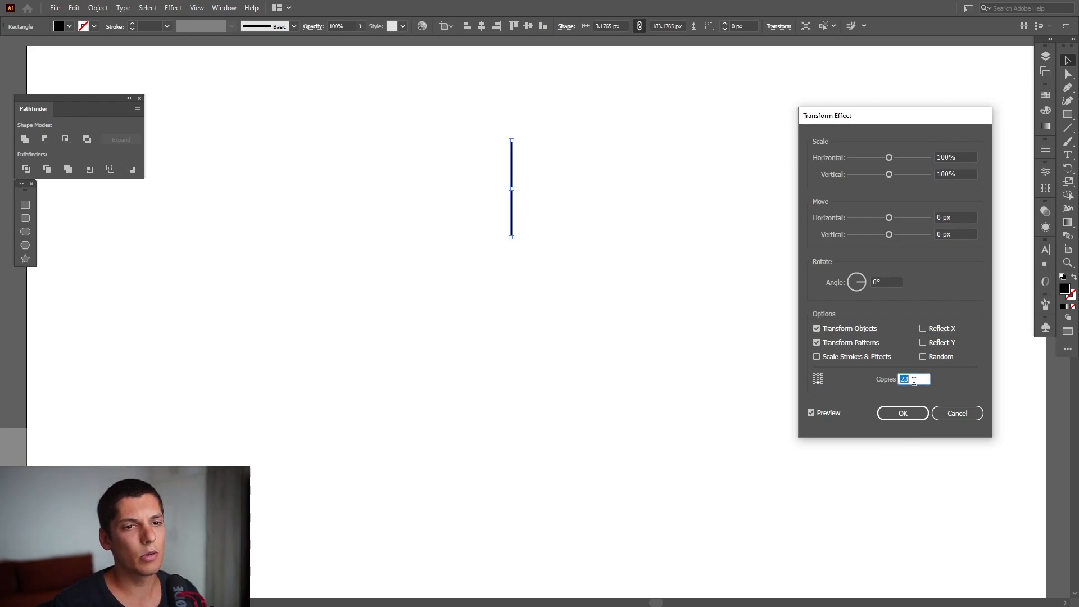
# Apply a Transform effect with 89 copies, -4° rotation and 14 px horizontal move to form a ring
pyautogui.write('48')
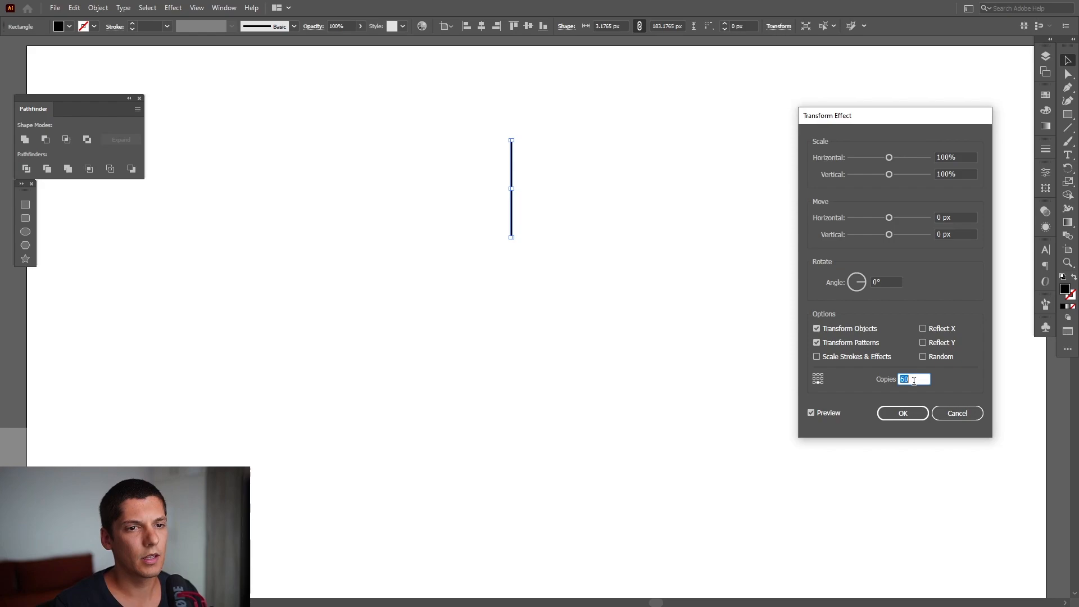
pyautogui.click(886, 281)
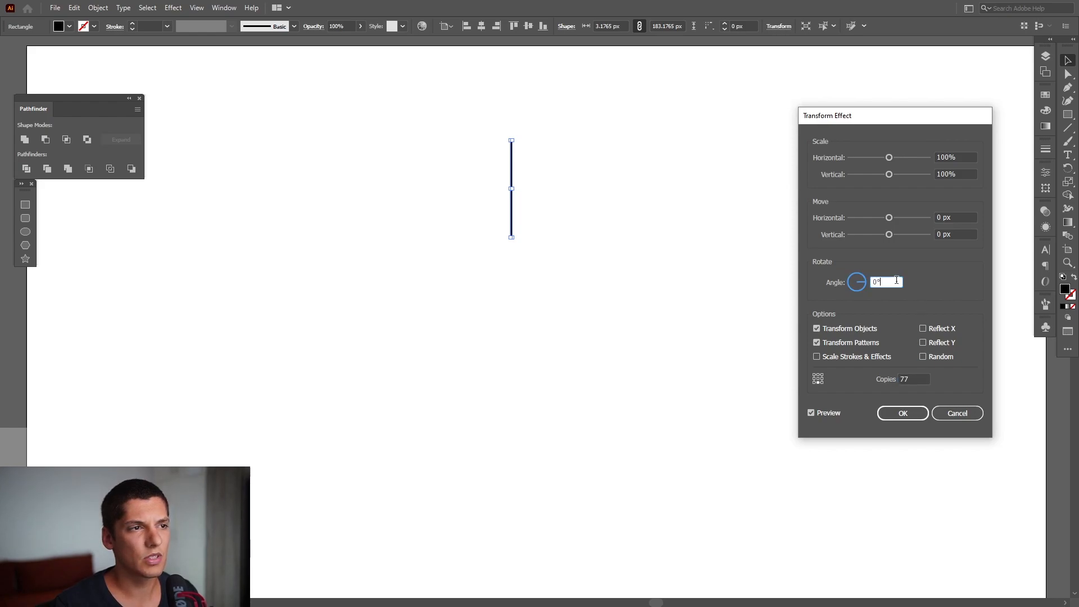
pyautogui.write('5')
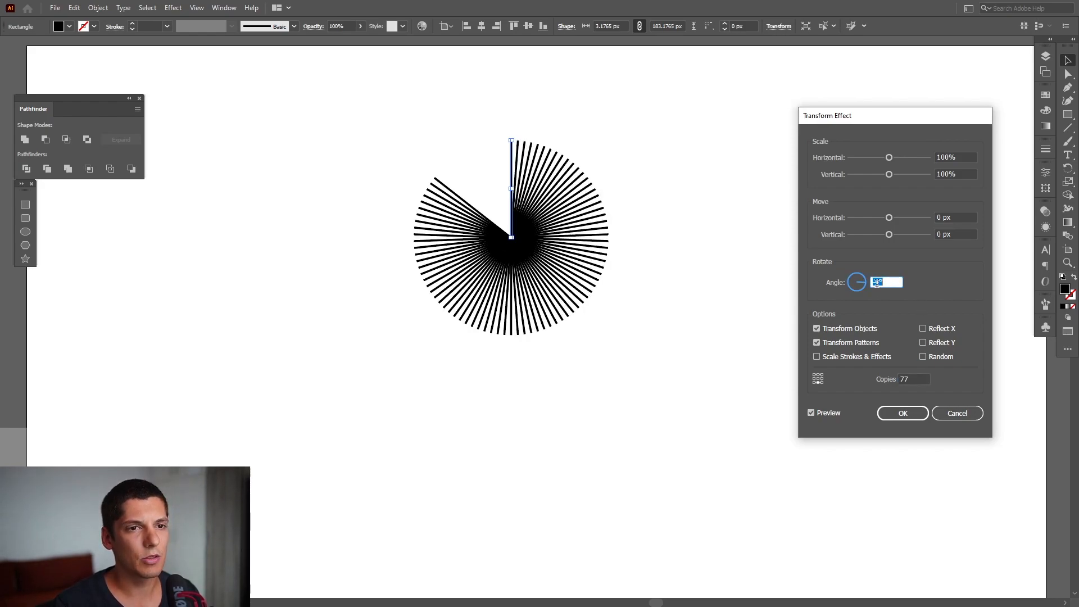
pyautogui.write('5')
pyautogui.click(913, 379)
pyautogui.write('71')
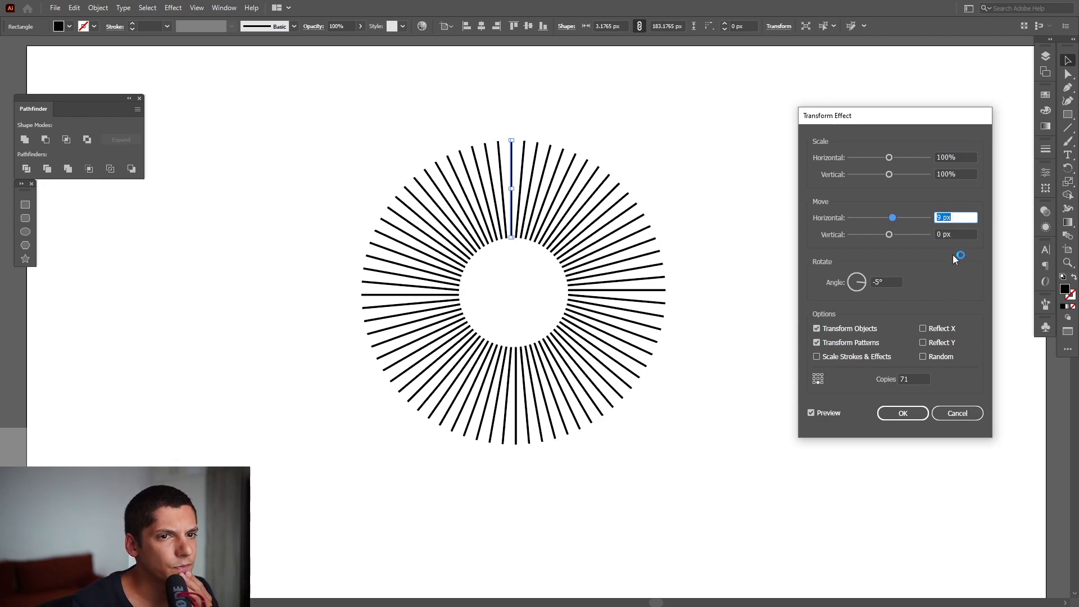
pyautogui.moveTo(954, 259)
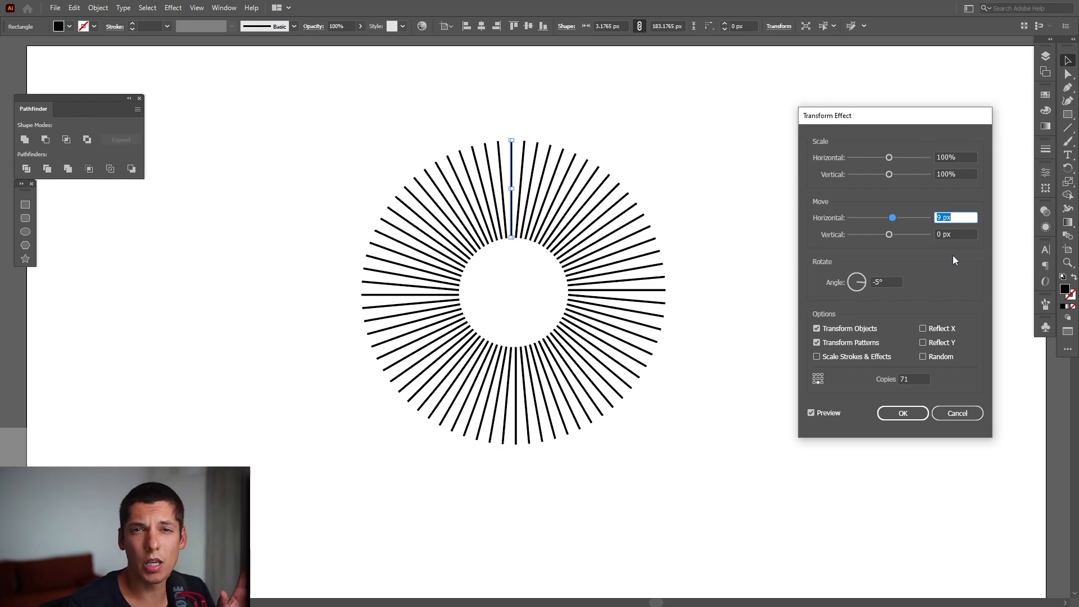
pyautogui.moveTo(953, 229)
pyautogui.write('14')
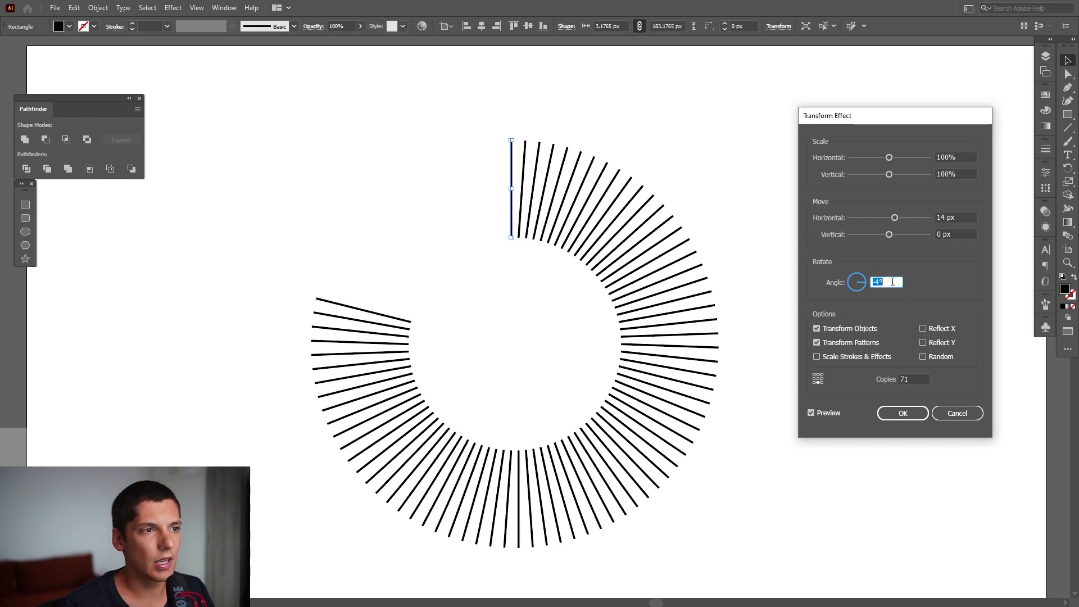
pyautogui.click(913, 379)
pyautogui.write('89')
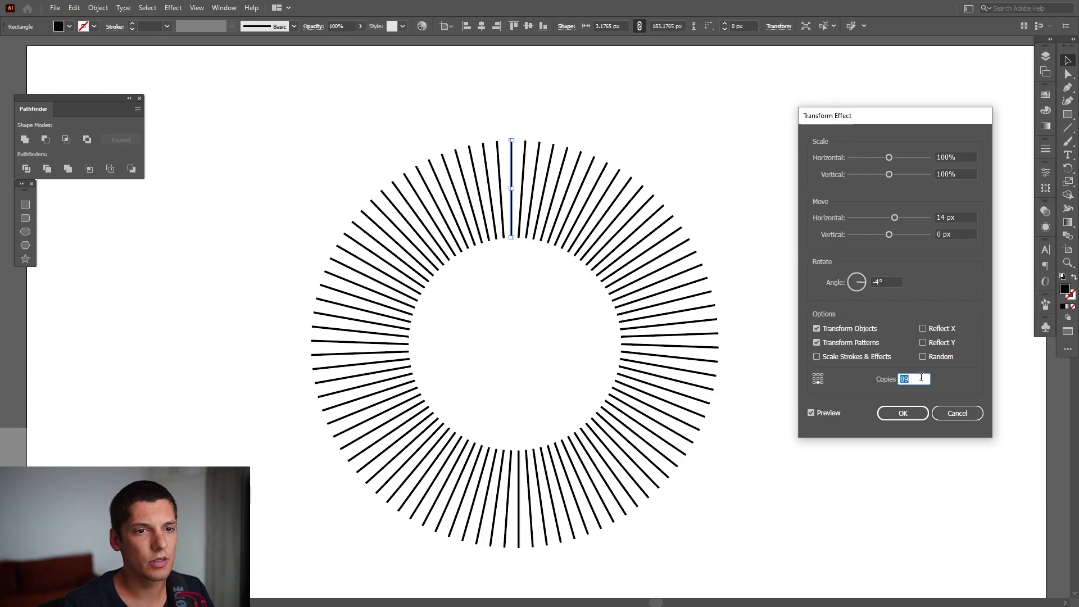
pyautogui.click(886, 282)
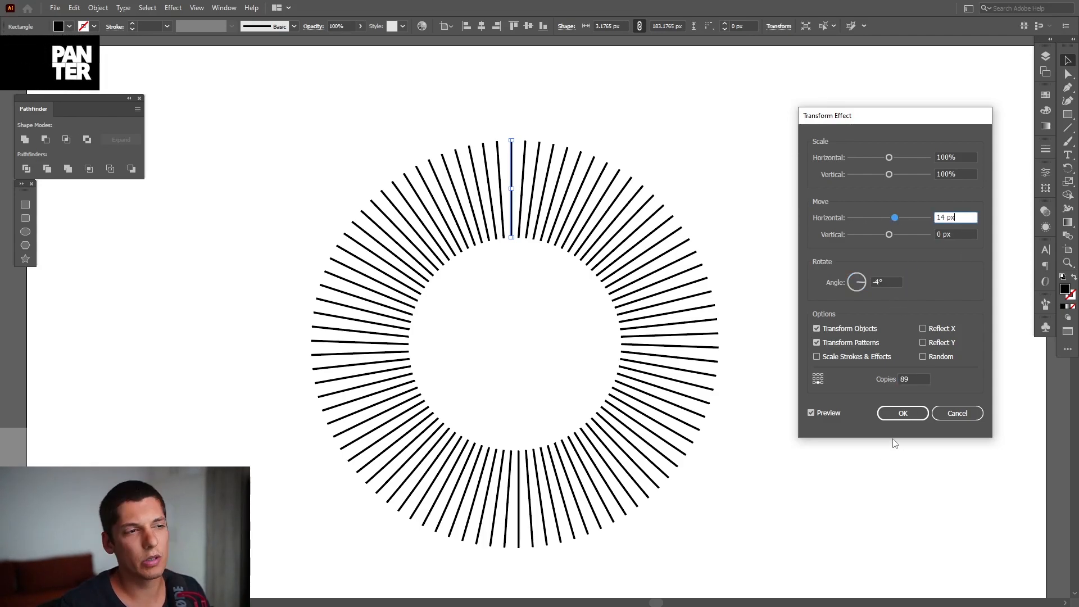
pyautogui.moveTo(523, 235)
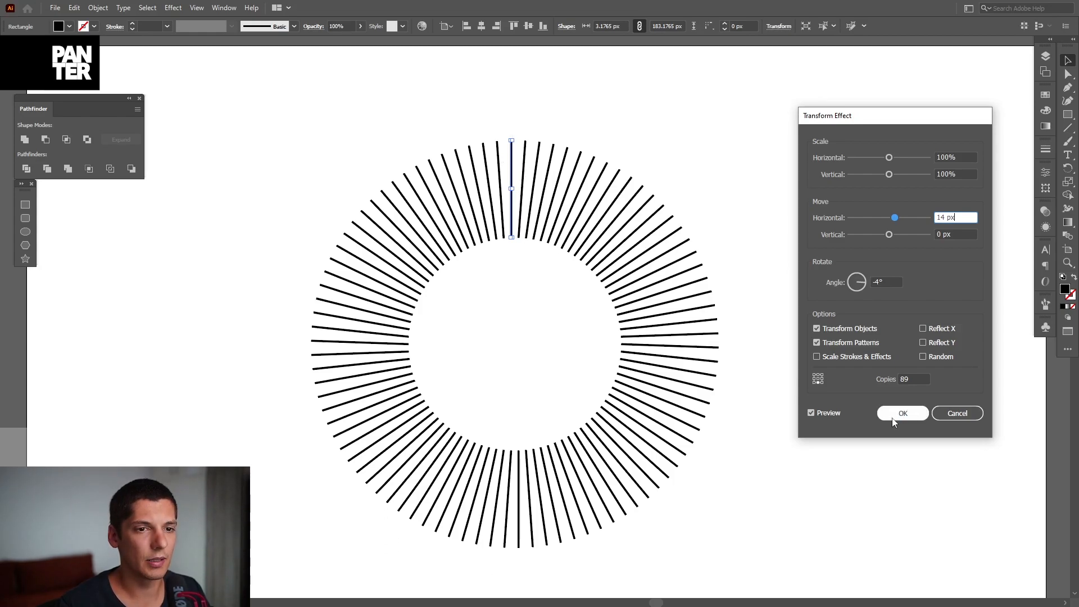
pyautogui.click(902, 412)
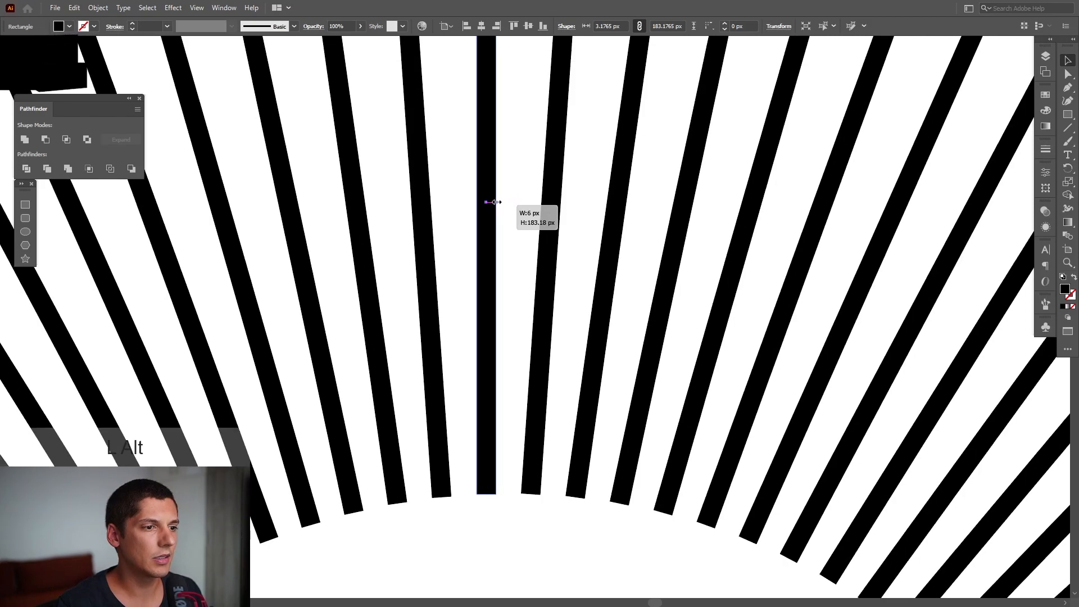
# Widen the original bar to 6 px from its centre so the ring's lines thicken
pyautogui.press('space')
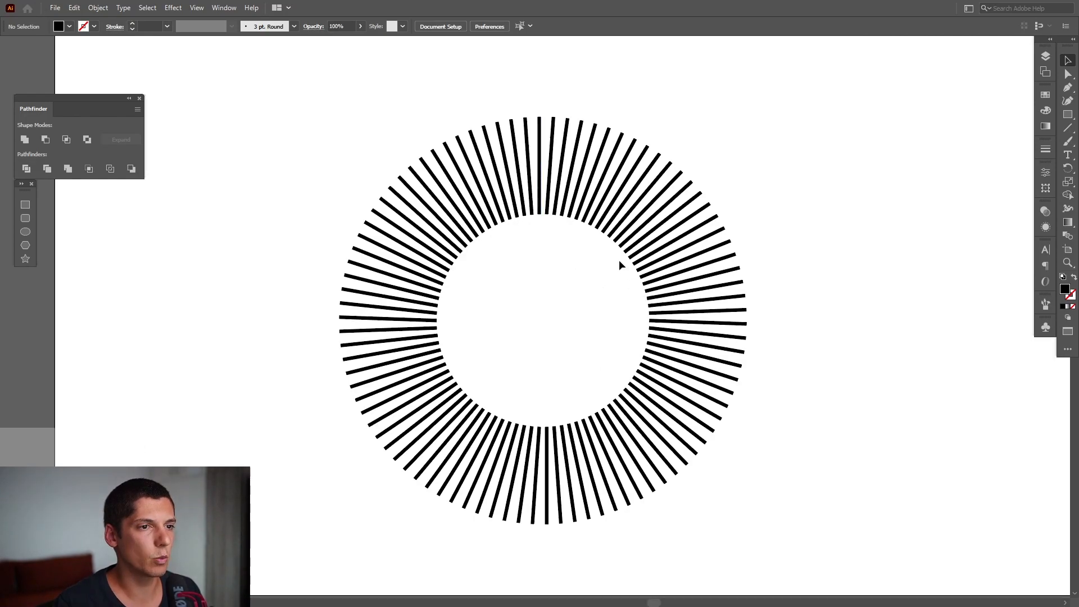
pyautogui.click(537, 148)
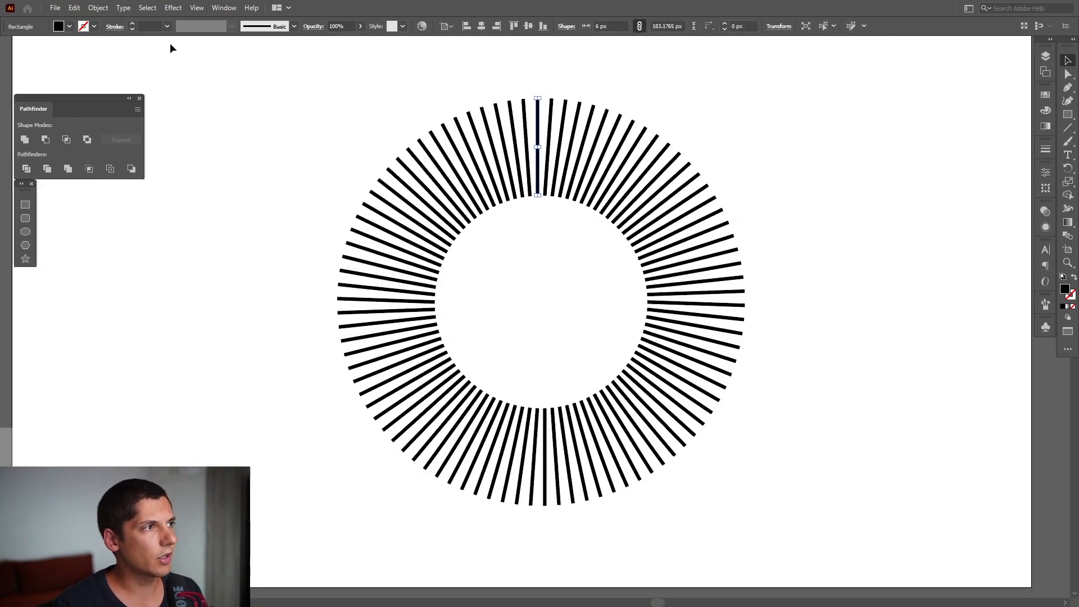
pyautogui.click(606, 234)
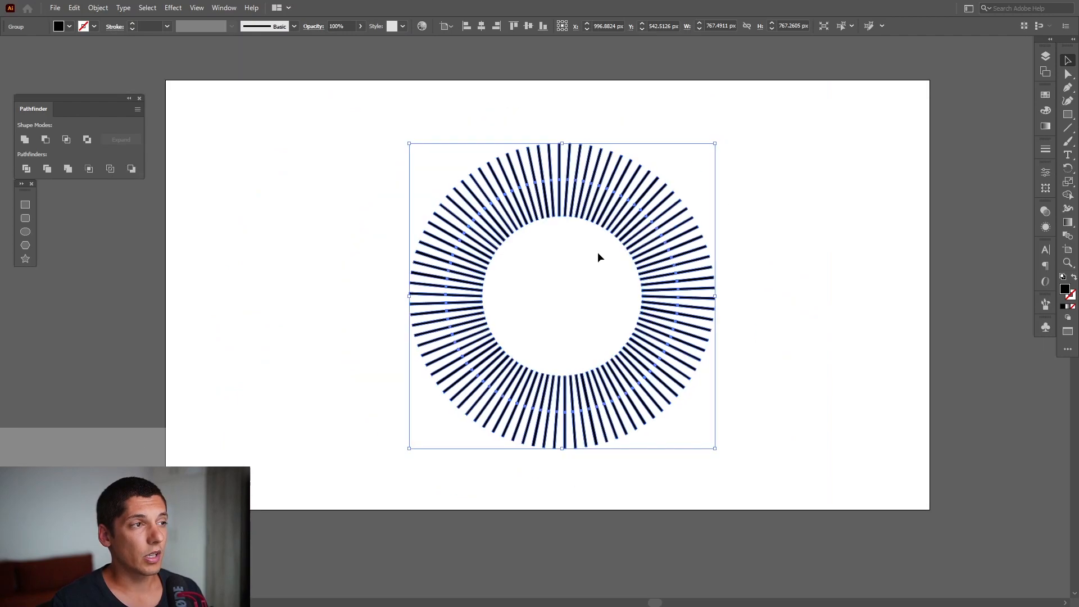
pyautogui.click(259, 149)
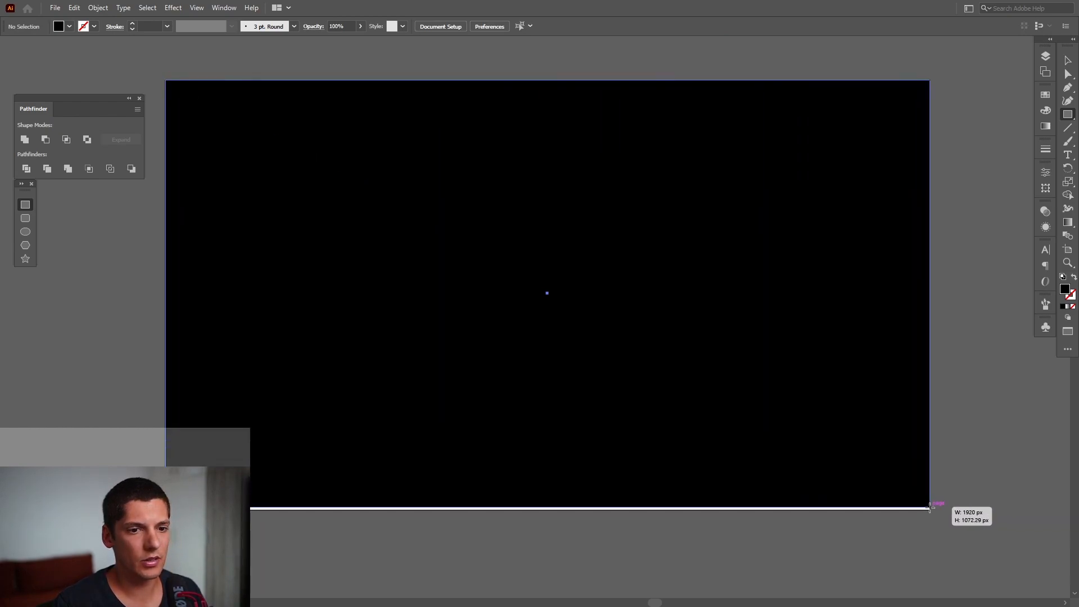
# Draw a black 1920 × 1080 px rectangle and arrange it behind the ring as the background
pyautogui.rightClick(548, 296)
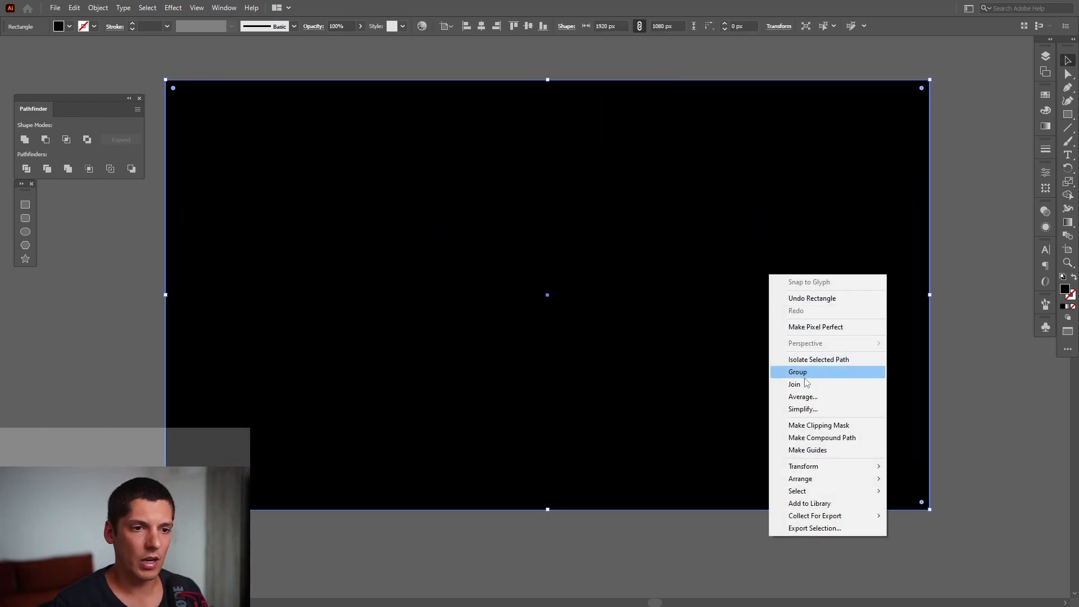
pyautogui.moveTo(800, 479)
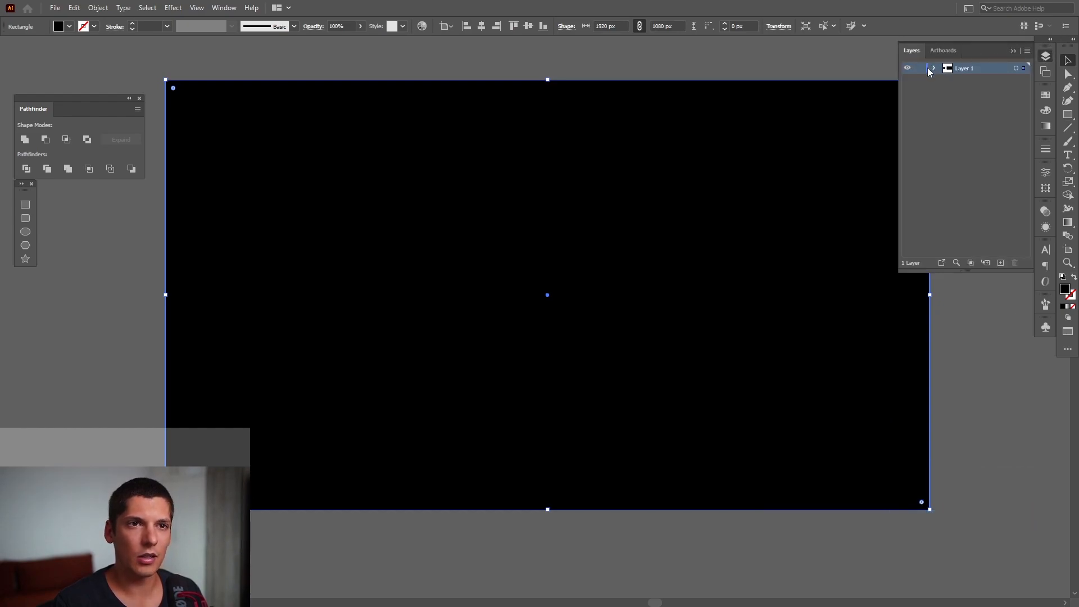
pyautogui.click(934, 67)
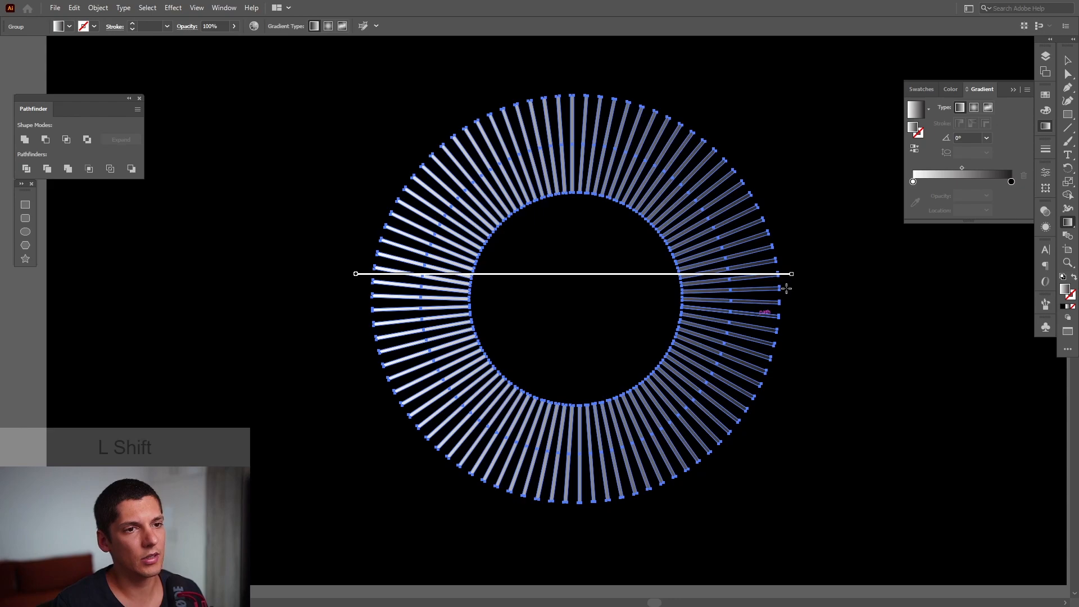
# Fill the ring's lines with a linear gradient of blue, pink and yellow stops
pyautogui.click(660, 275)
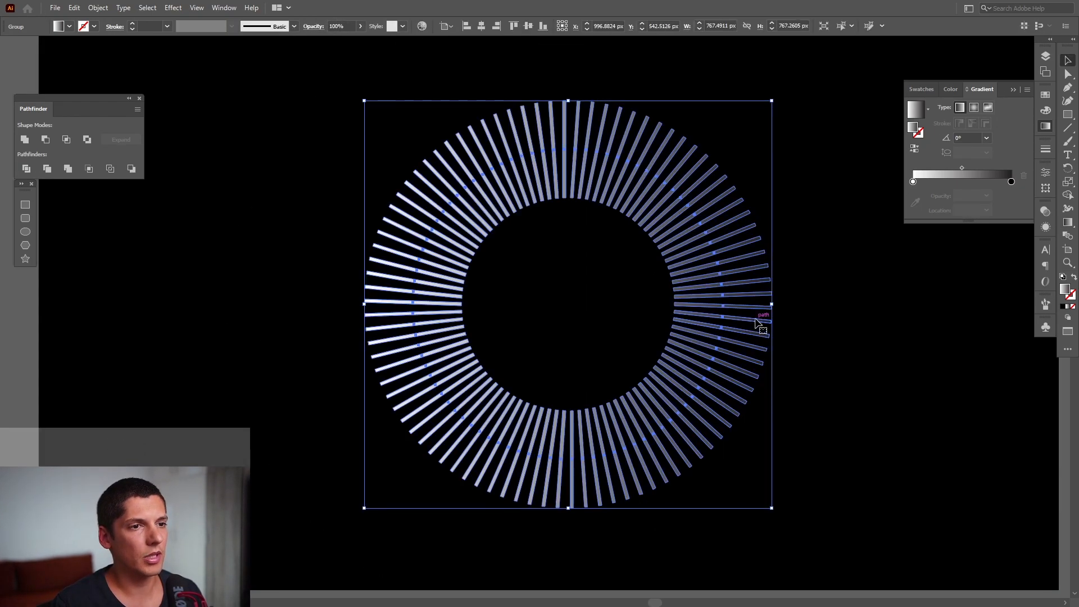
pyautogui.moveTo(913, 182)
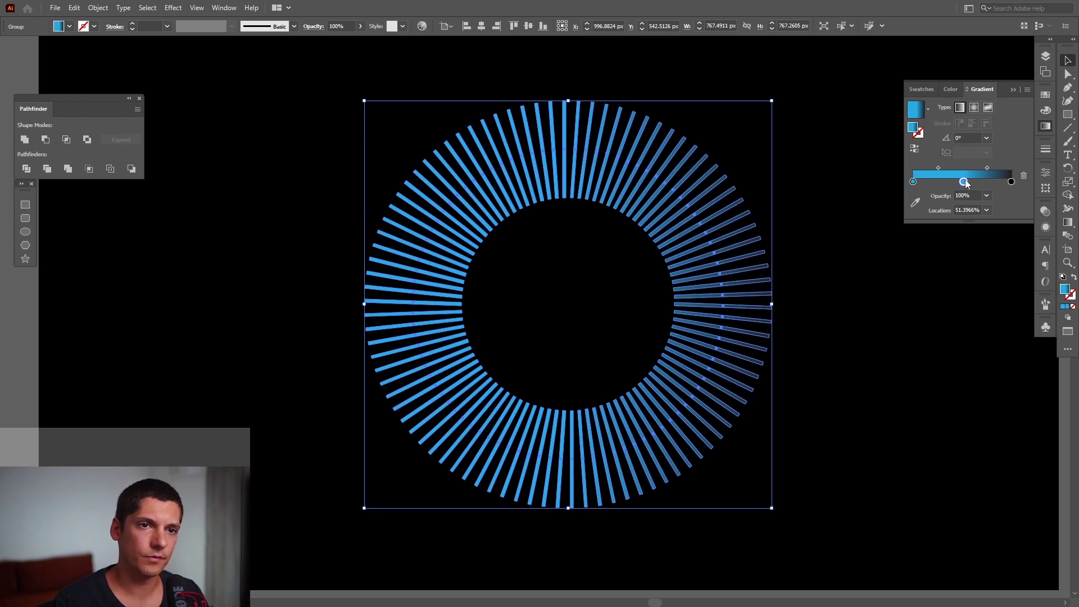
pyautogui.click(963, 182)
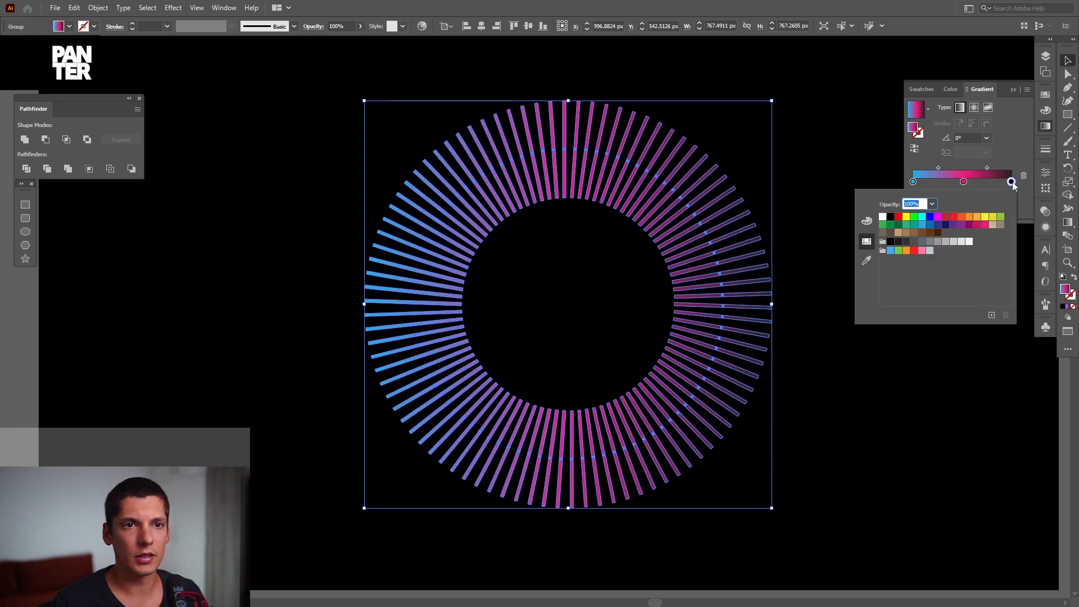
pyautogui.click(985, 216)
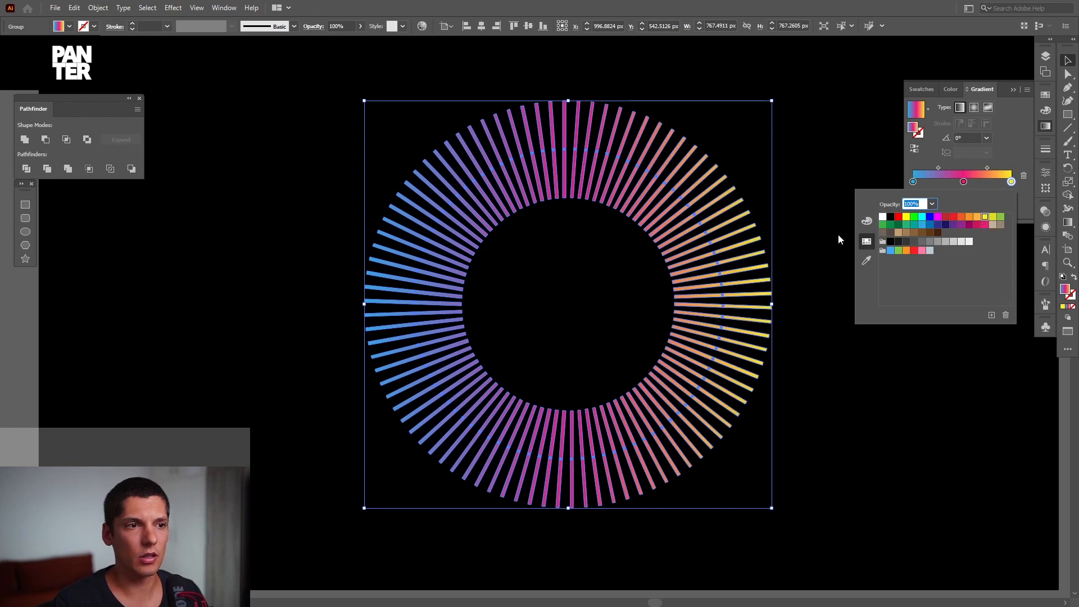
pyautogui.press('ctrl')
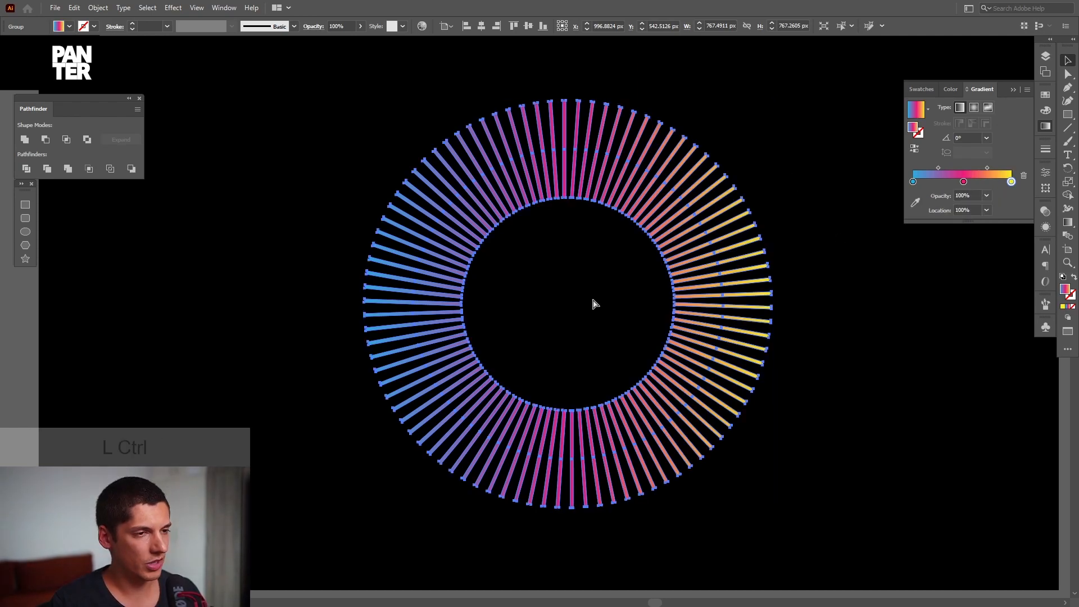
# Paste a scaled-up copy of the ring and set one ring's gradient angle to -180°
pyautogui.click(73, 8)
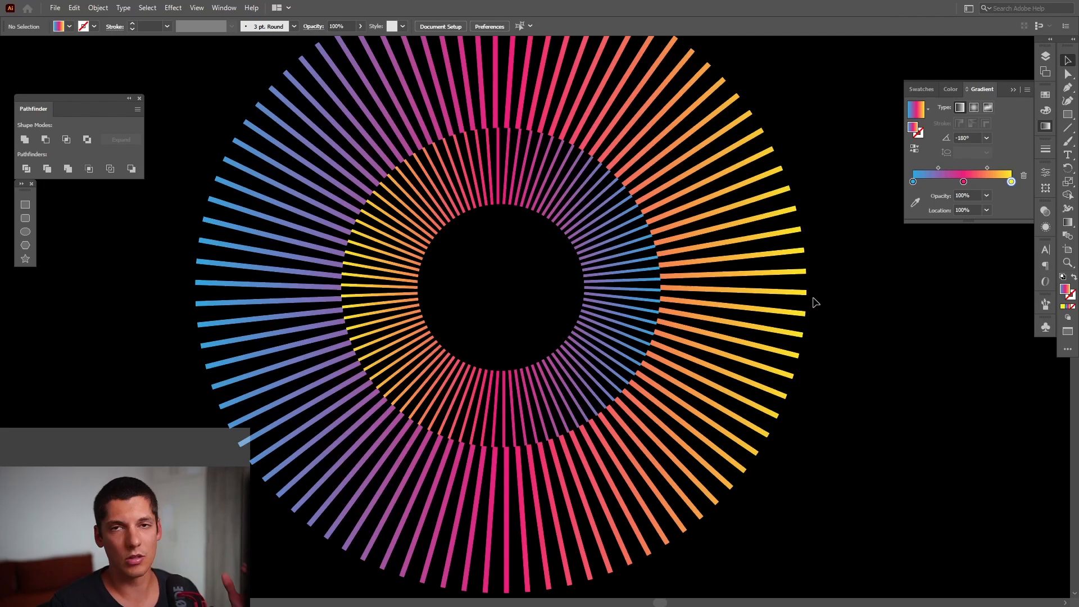
pyautogui.click(447, 241)
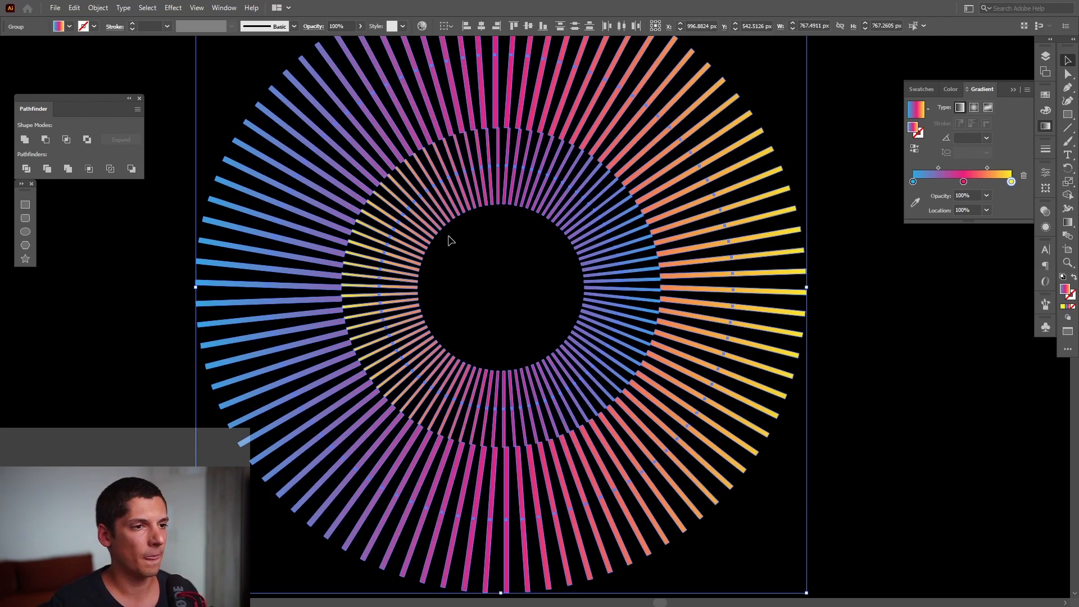